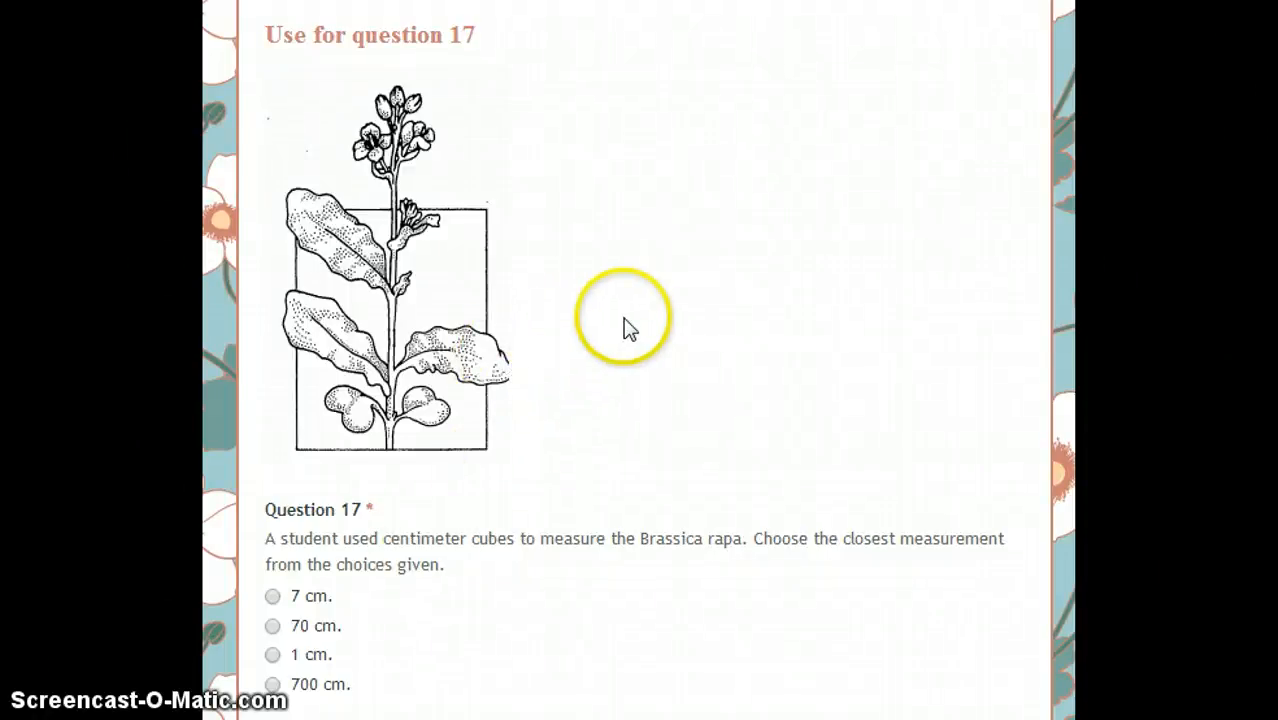
pyautogui.moveTo(630, 320)
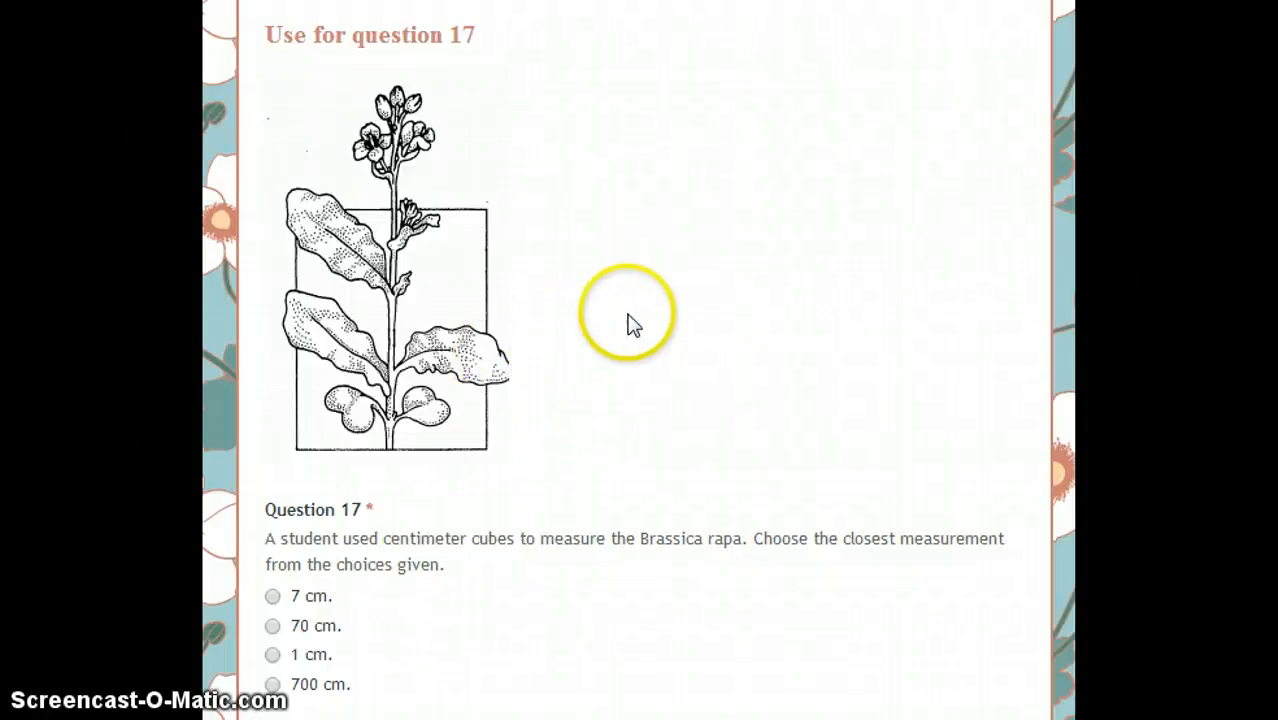
pyautogui.moveTo(584, 280)
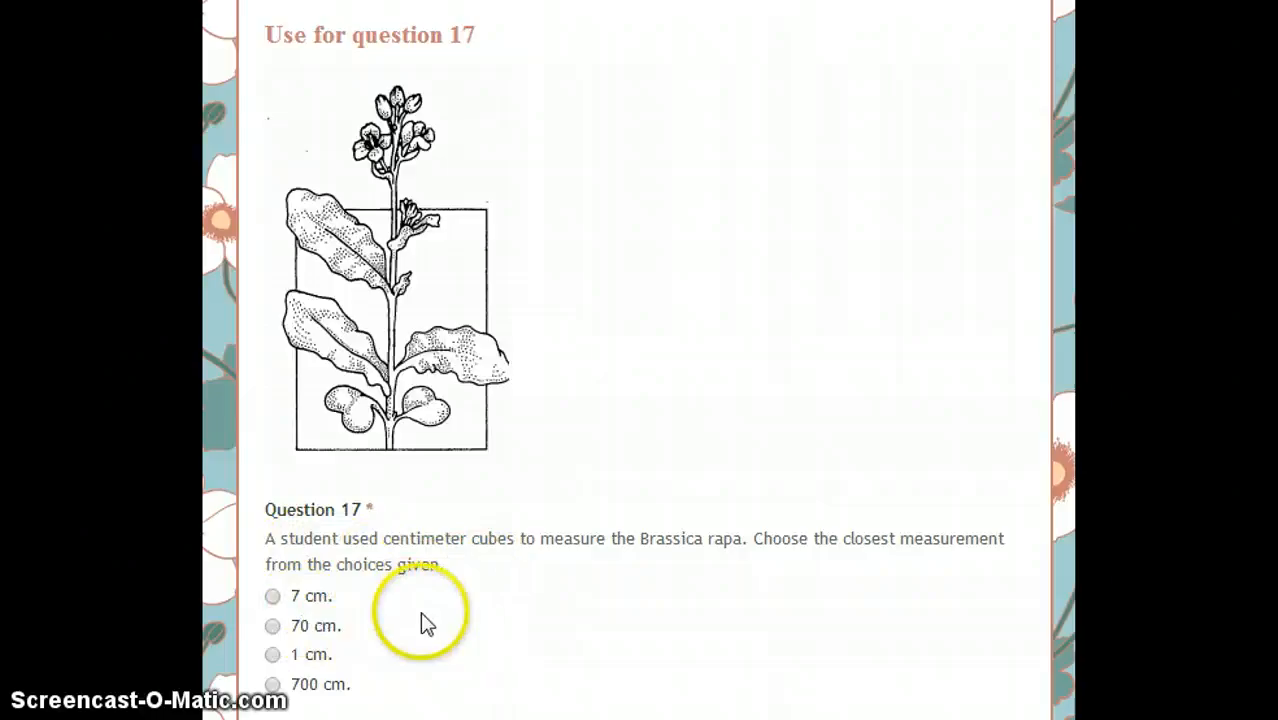
pyautogui.moveTo(360, 390)
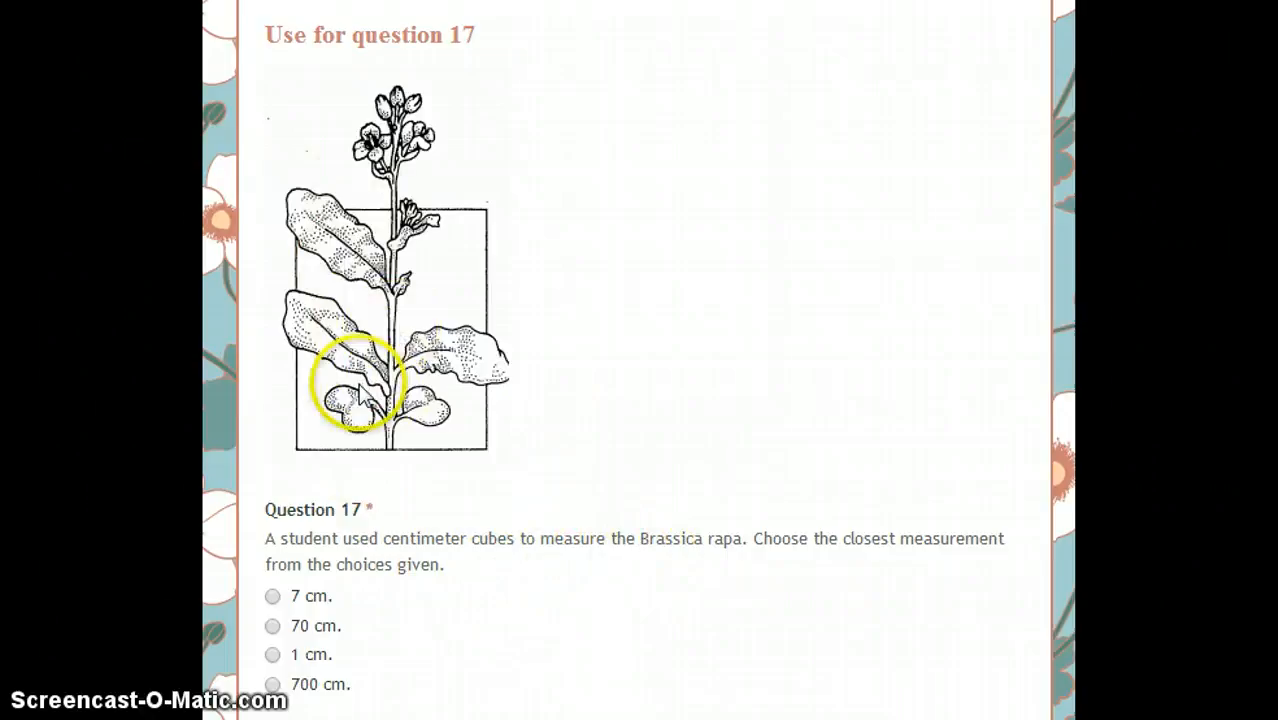
pyautogui.moveTo(404, 28)
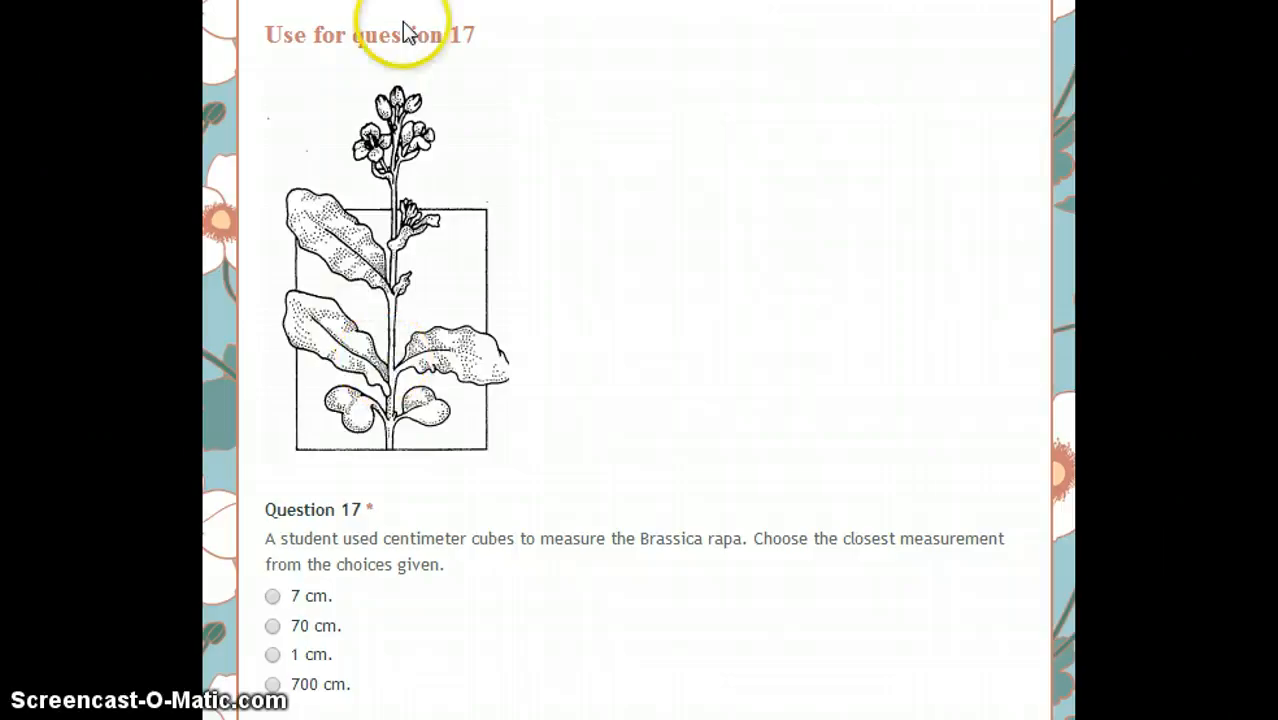
pyautogui.moveTo(276, 670)
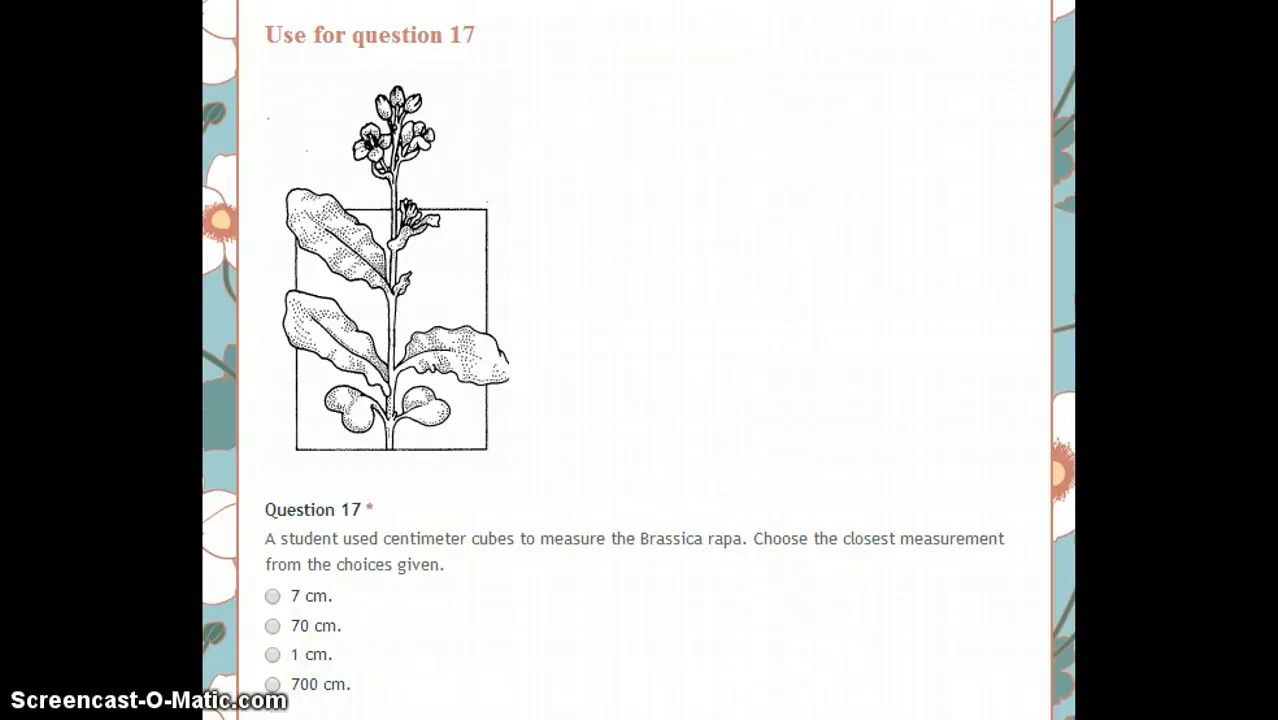
# Reach the short-answer questions and activate the empty 'keep the same' answer box.
pyautogui.scroll(-3)
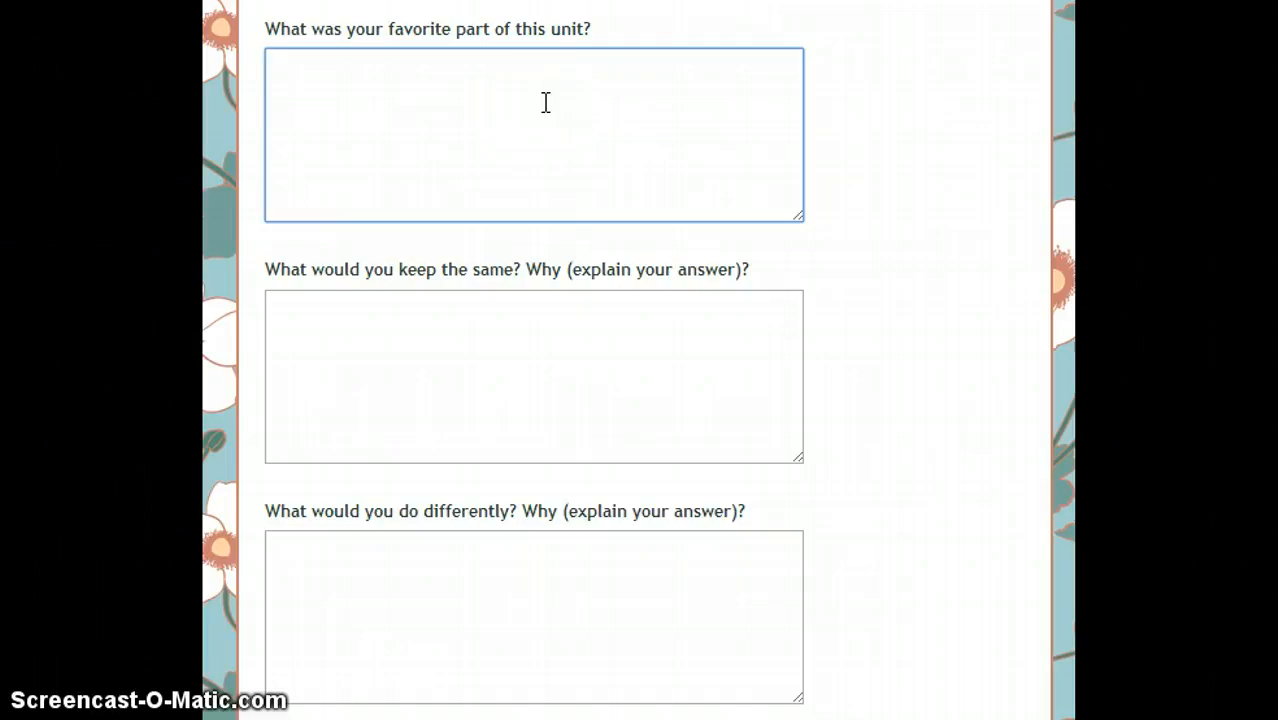
pyautogui.click(534, 376)
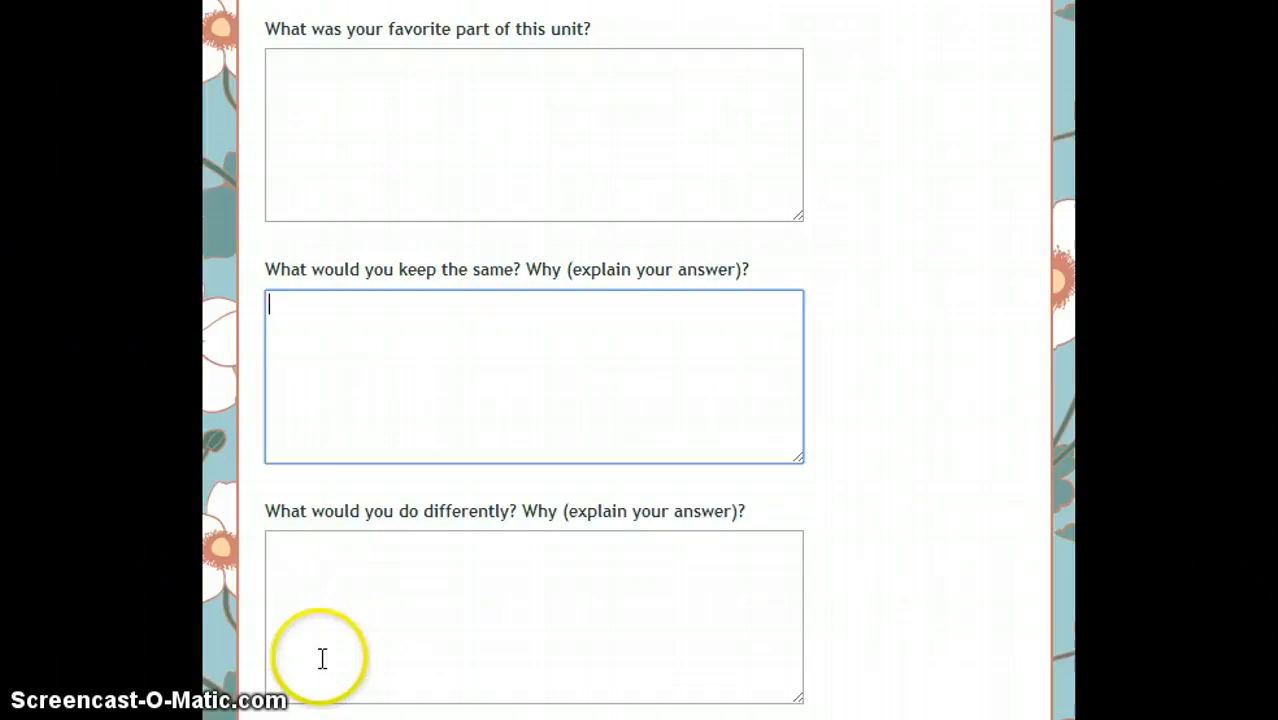
# Scroll past the flower photograph down to the Back and Continue buttons at page end.
pyautogui.scroll(-3)
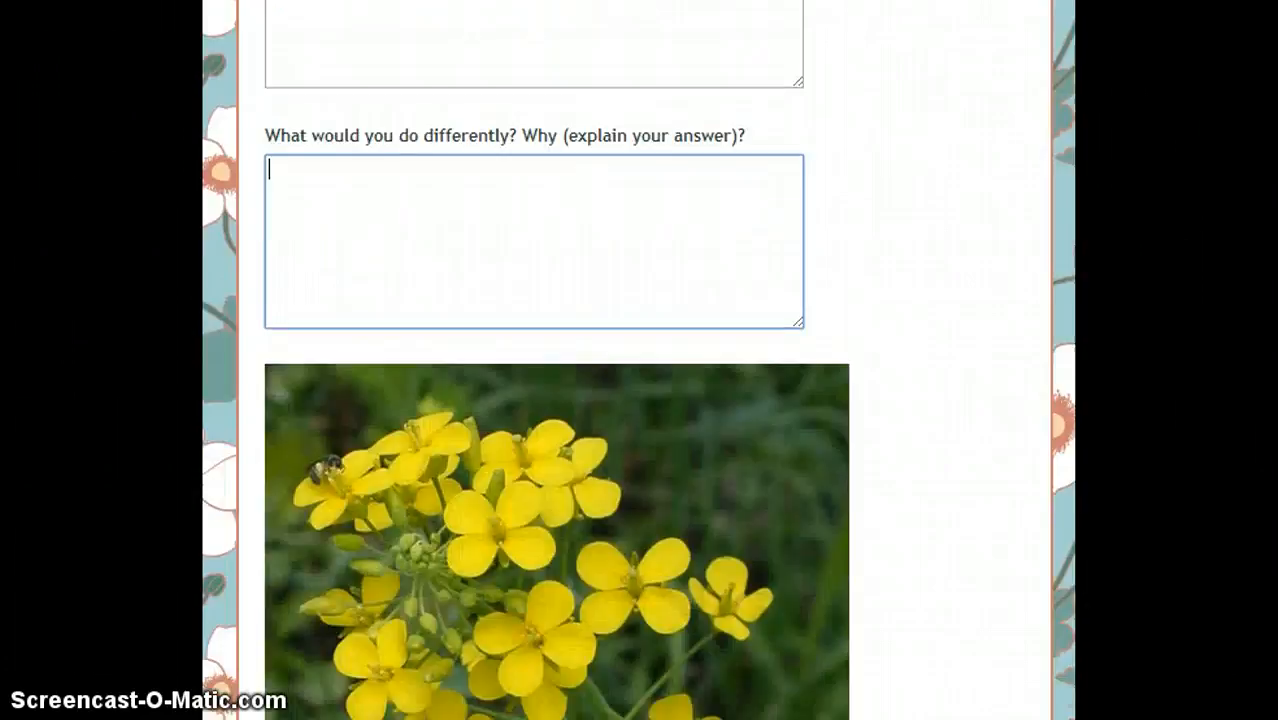
pyautogui.scroll(-3)
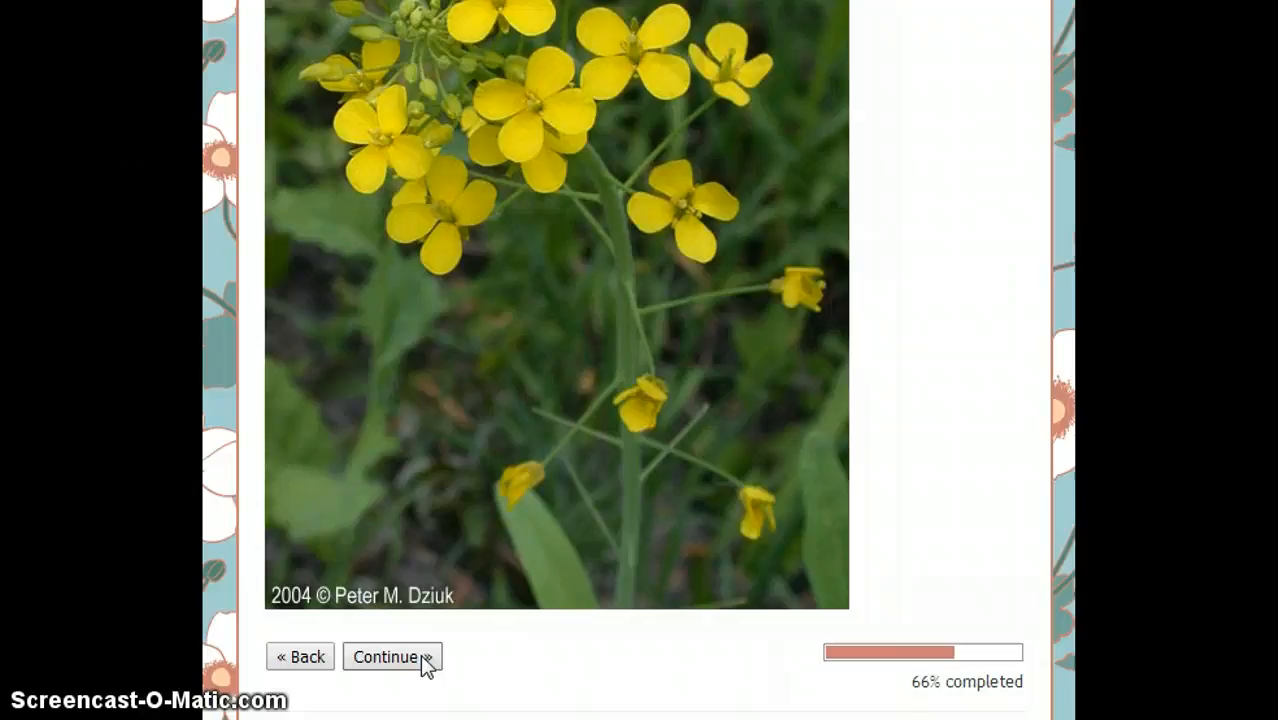